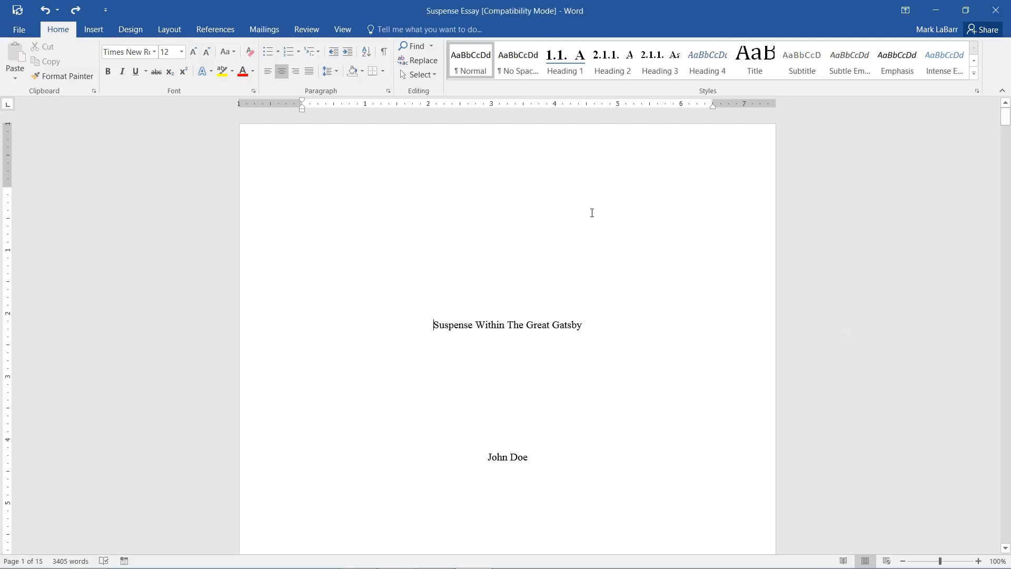
Add Plain Number 3 page numbers to the top-right header of every page
scroll(down, 3)
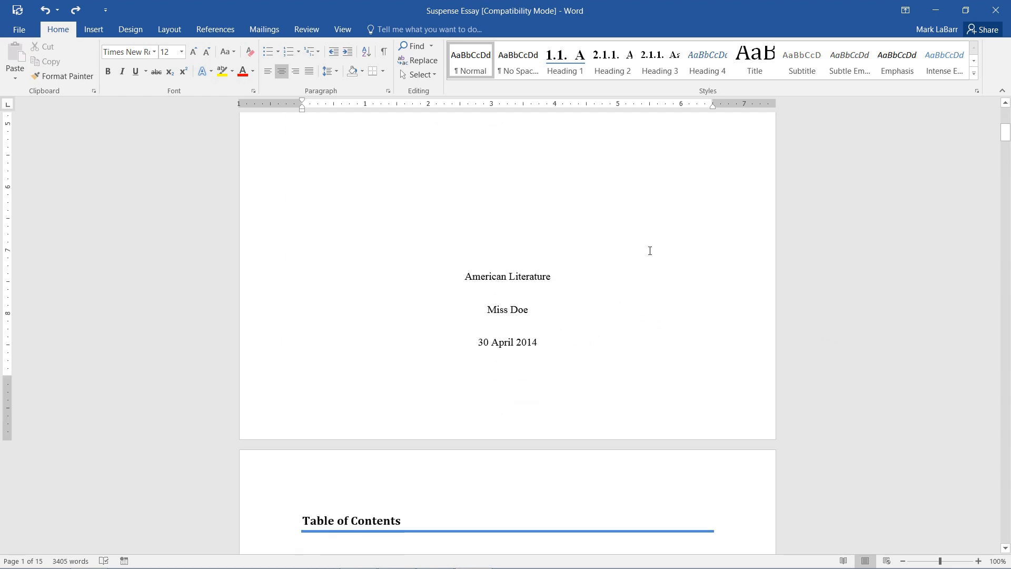
scroll(down, 3)
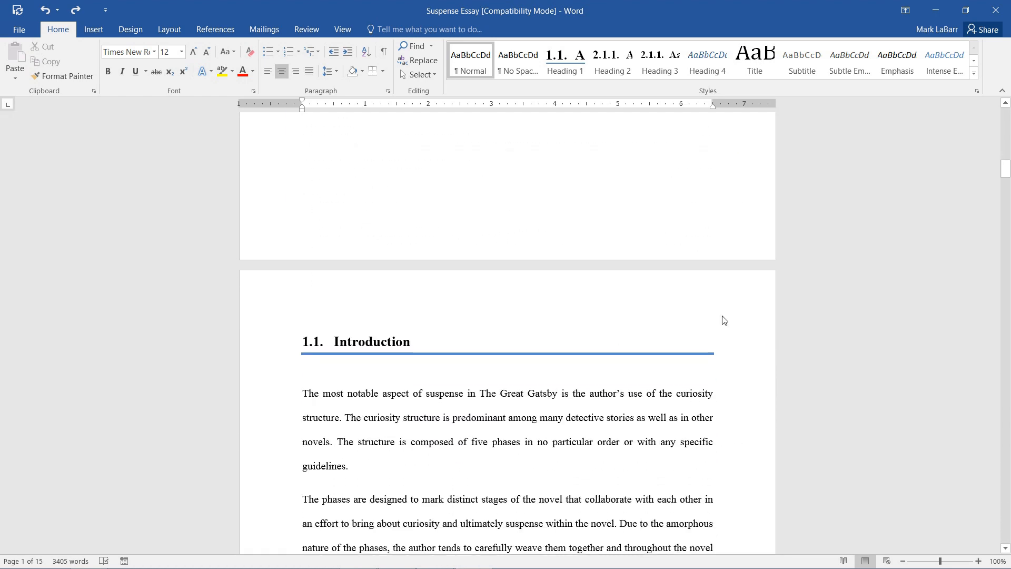
scroll(up, 3)
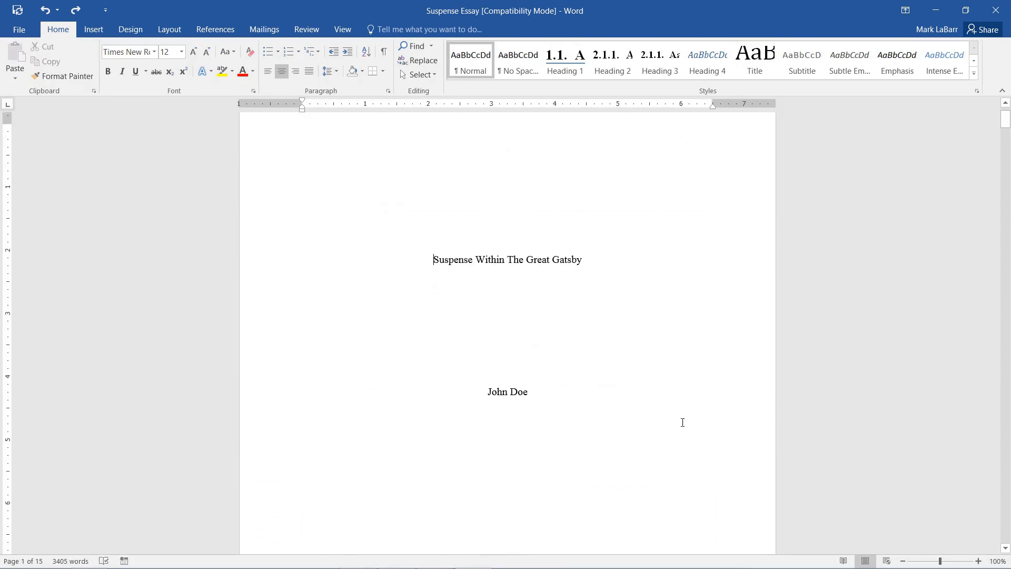
click(94, 29)
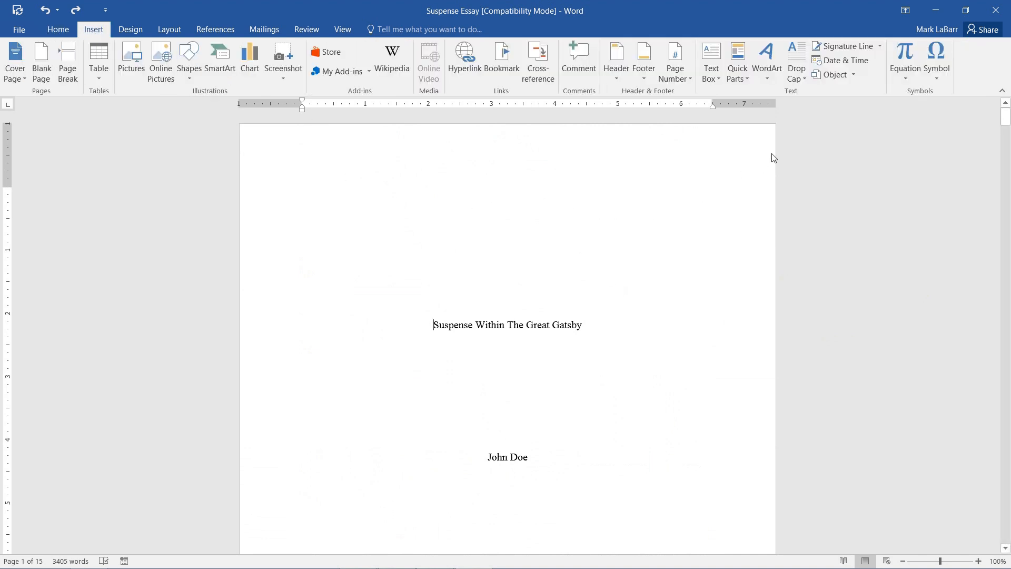
click(675, 61)
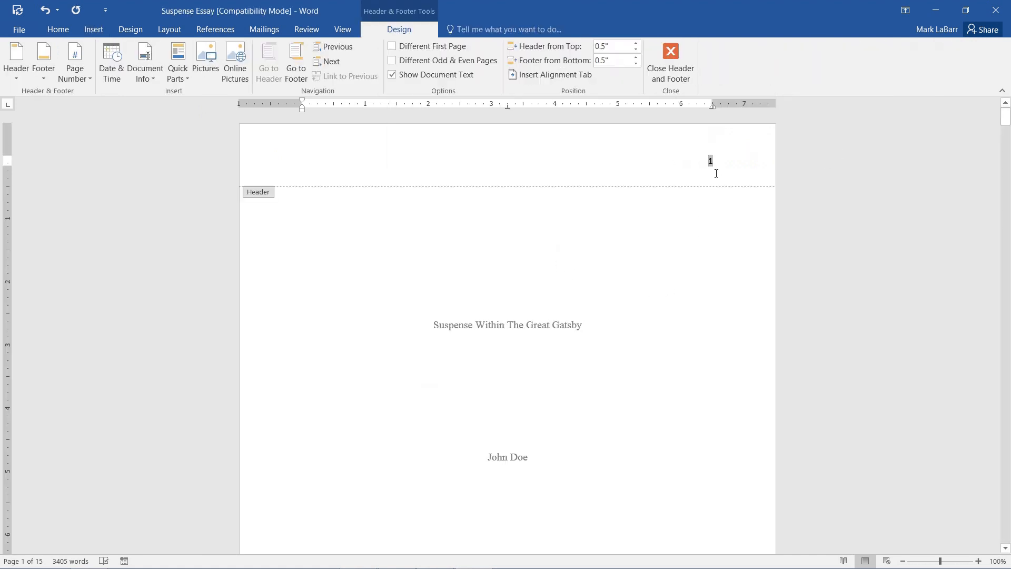
scroll(down, 3)
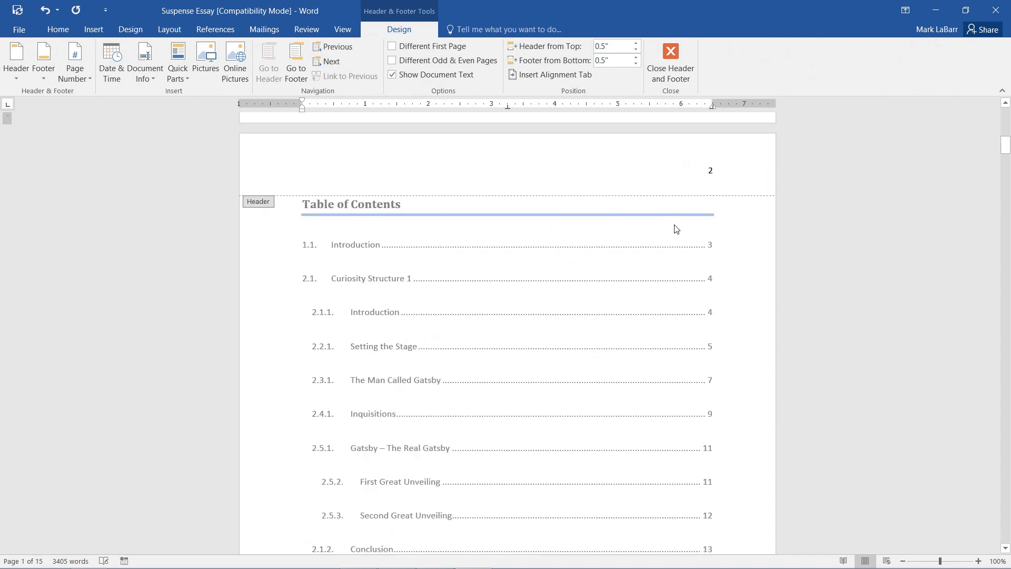
scroll(up, 3)
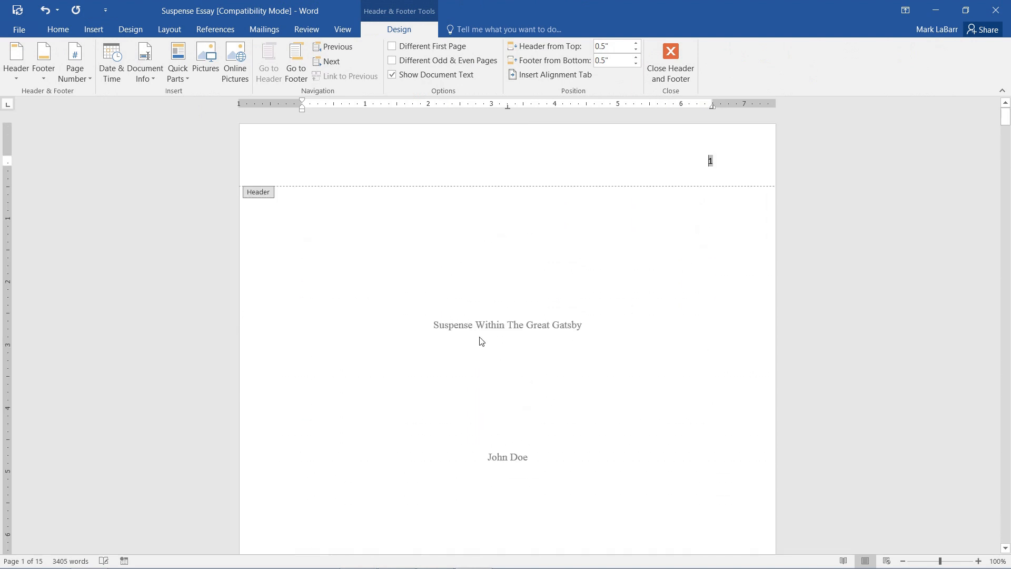
mouse_move(681, 143)
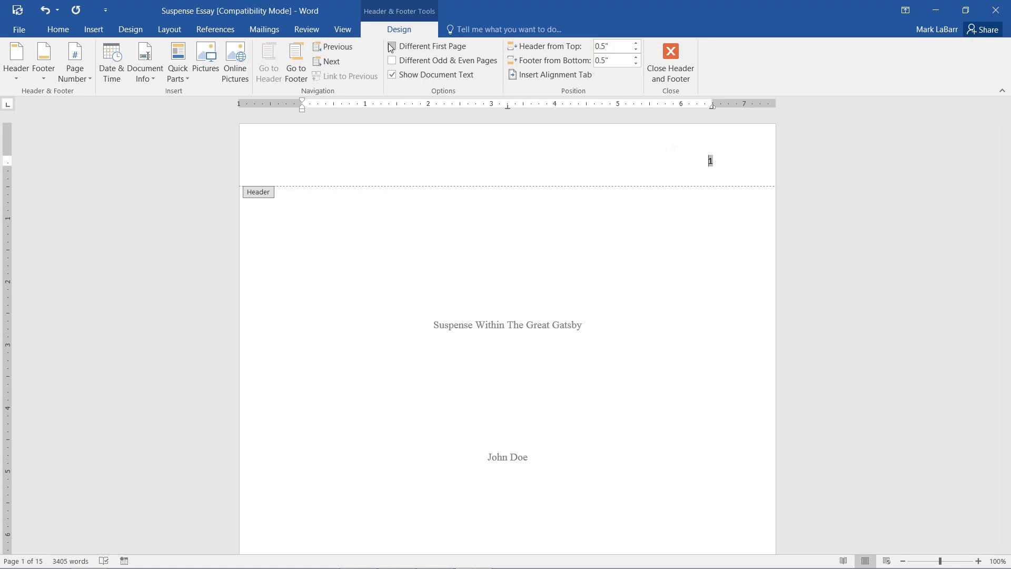
Enable Different First Page so the cover page header shows no number
click(391, 46)
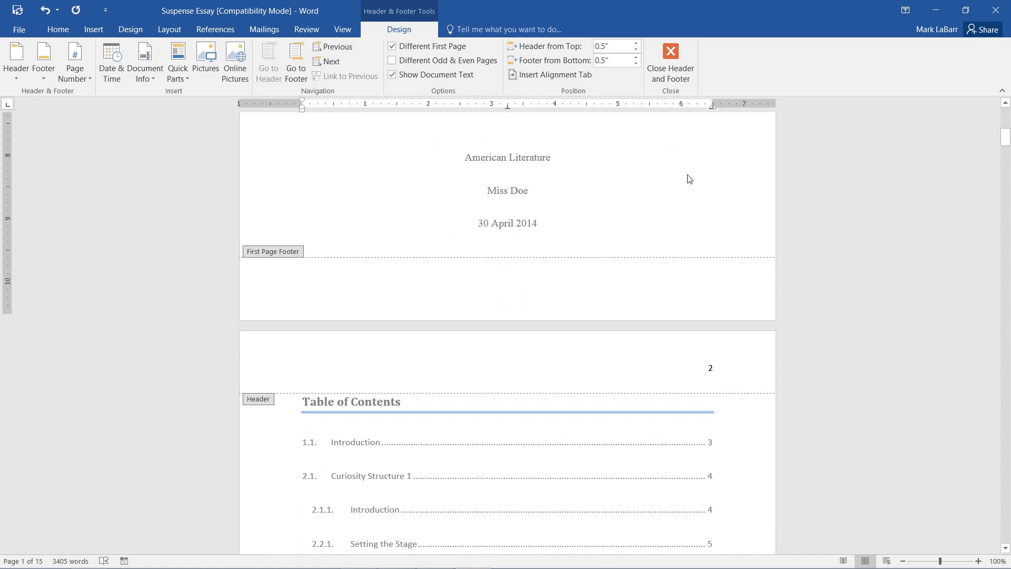
scroll(down, 3)
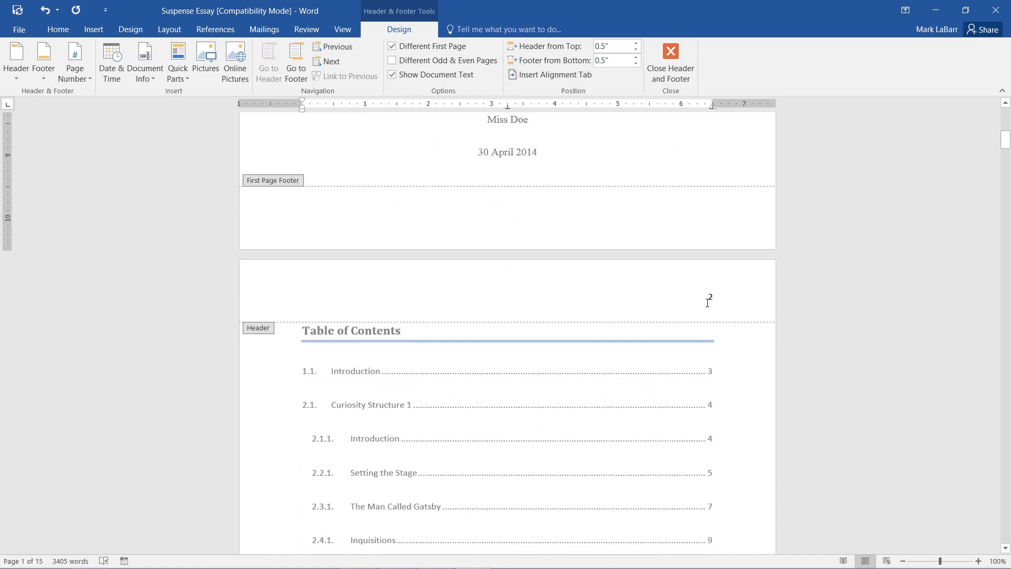
mouse_move(719, 311)
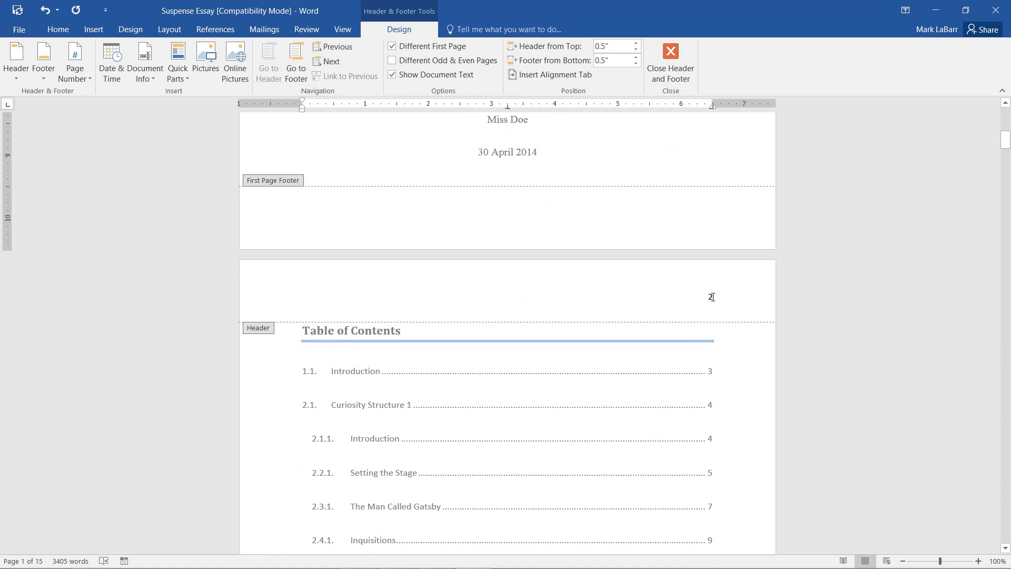
right_click(712, 297)
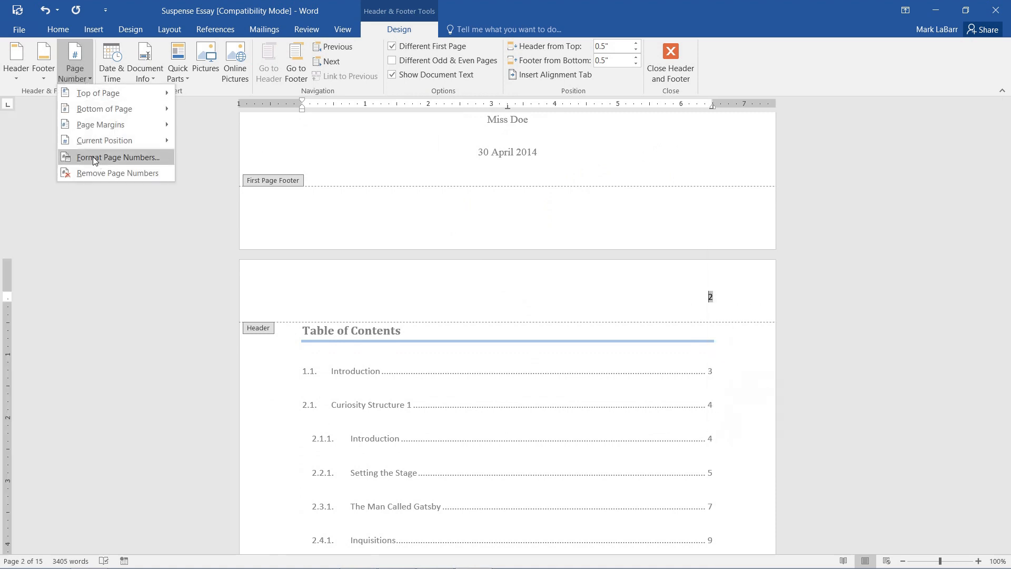
Set page number format to start at 0 so the cover counts as zero
click(117, 156)
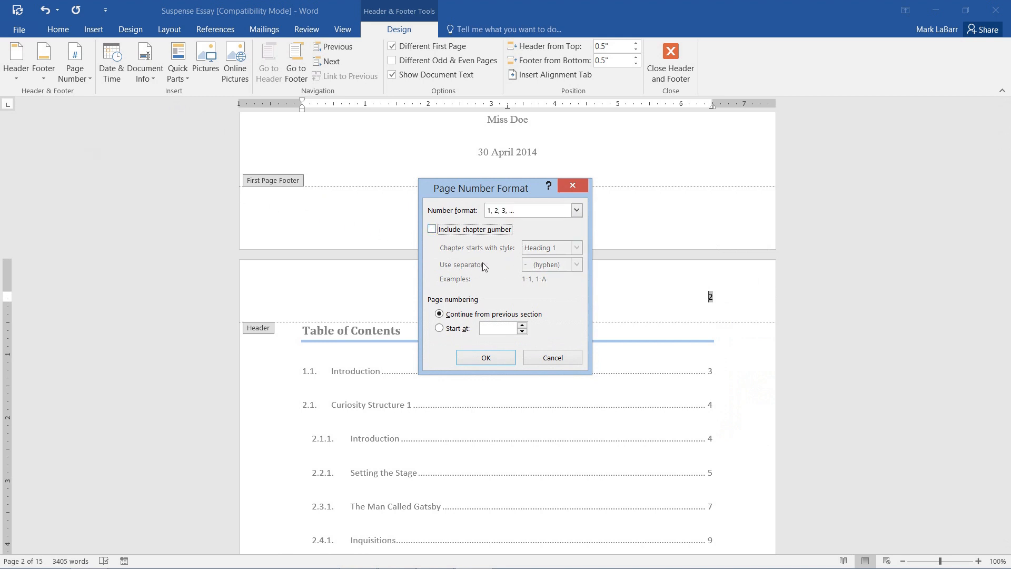
click(439, 328)
text(0)
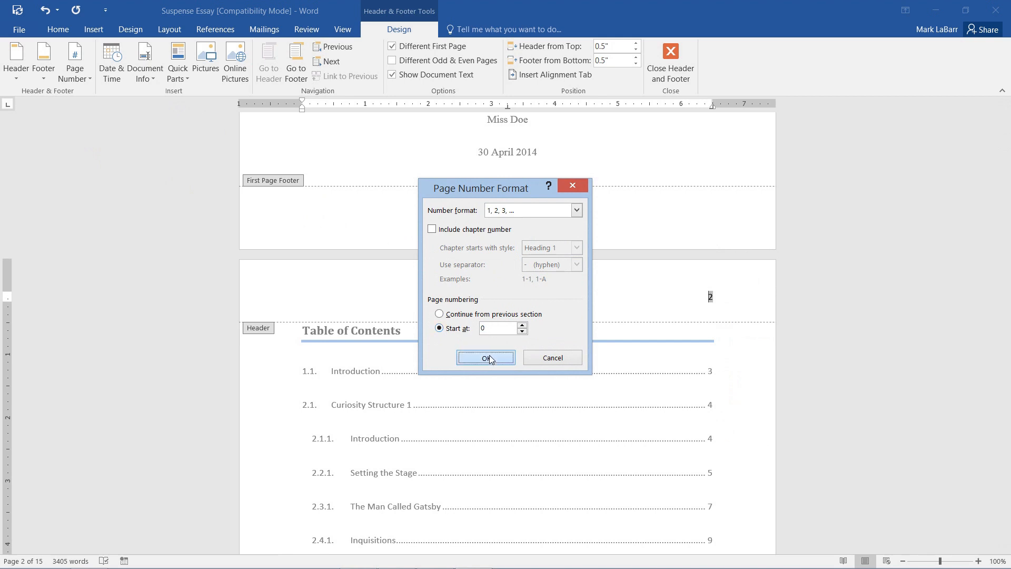
click(485, 357)
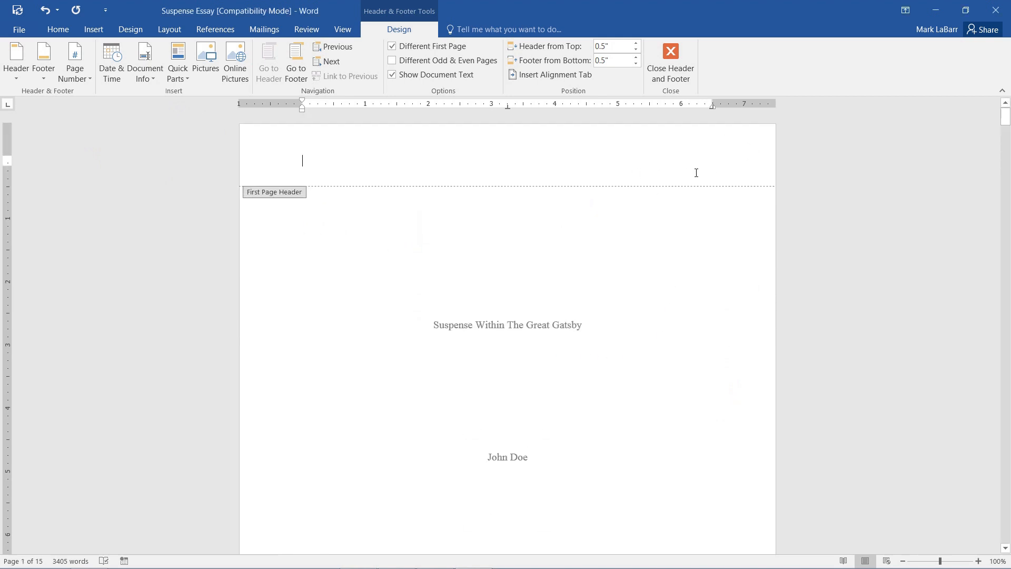
Check contents page shows 1 and introduction 2, then close header editing
scroll(down, 3)
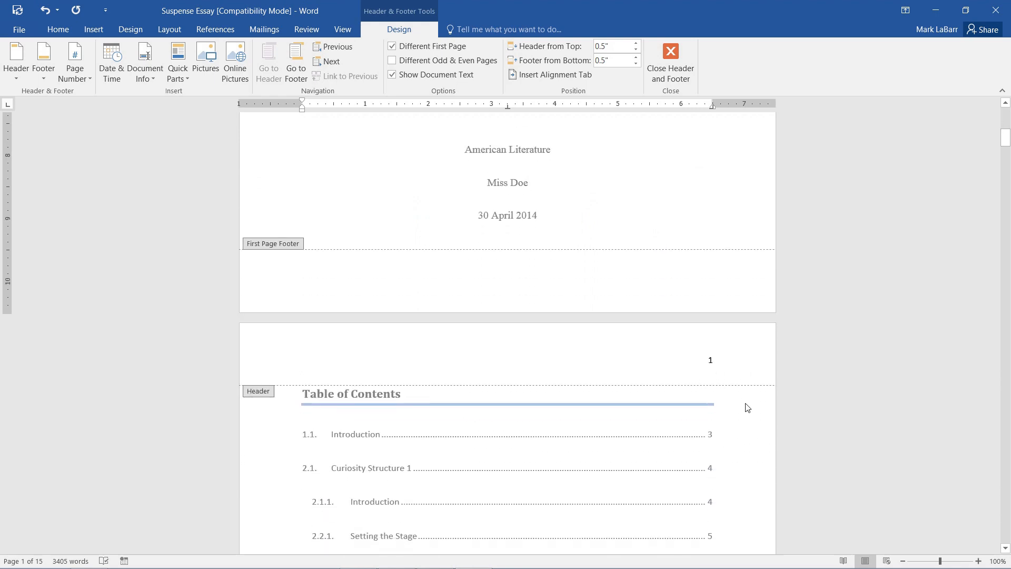
scroll(down, 3)
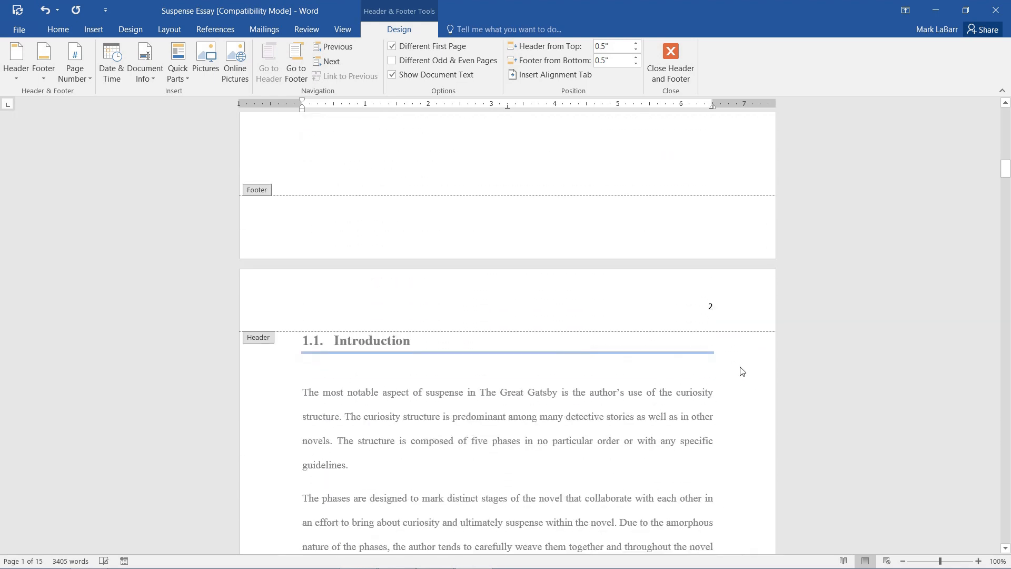
scroll(up, 3)
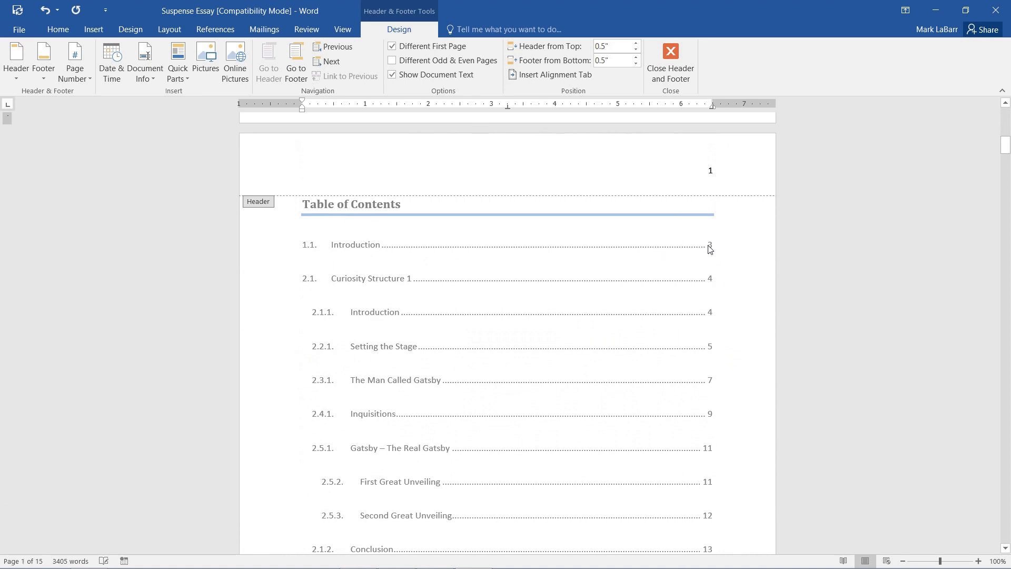
mouse_move(721, 273)
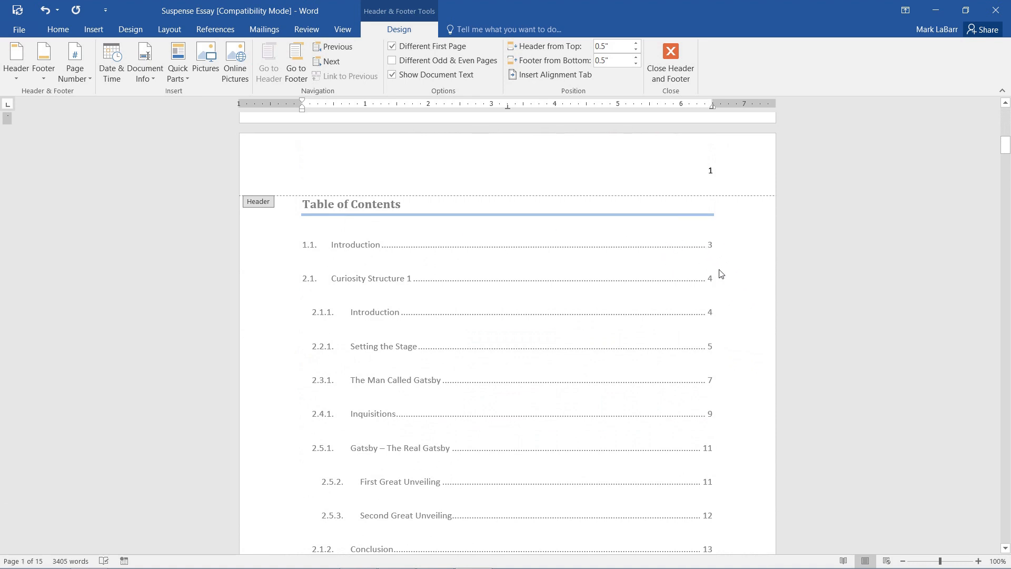
scroll(up, 3)
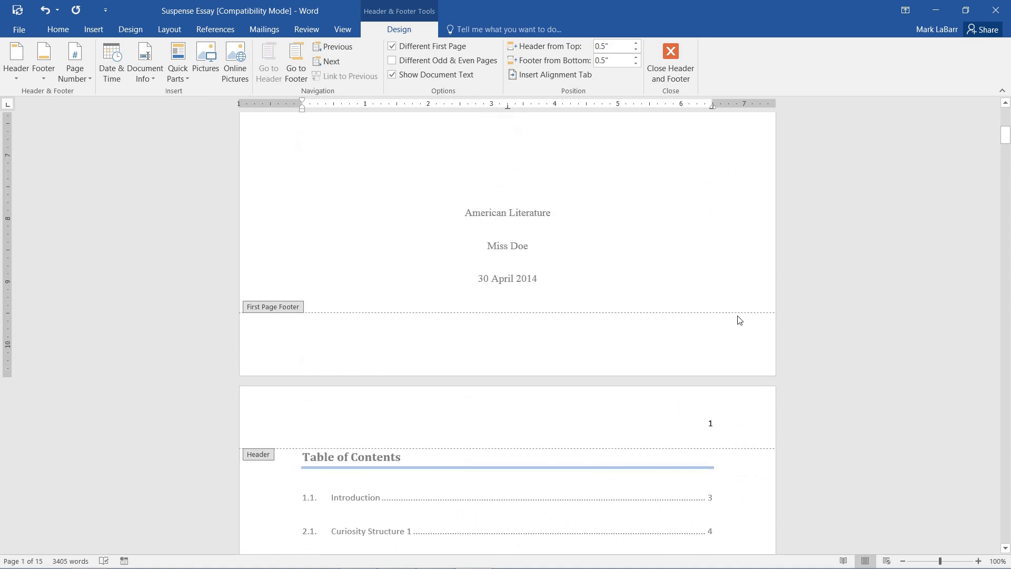
click(670, 61)
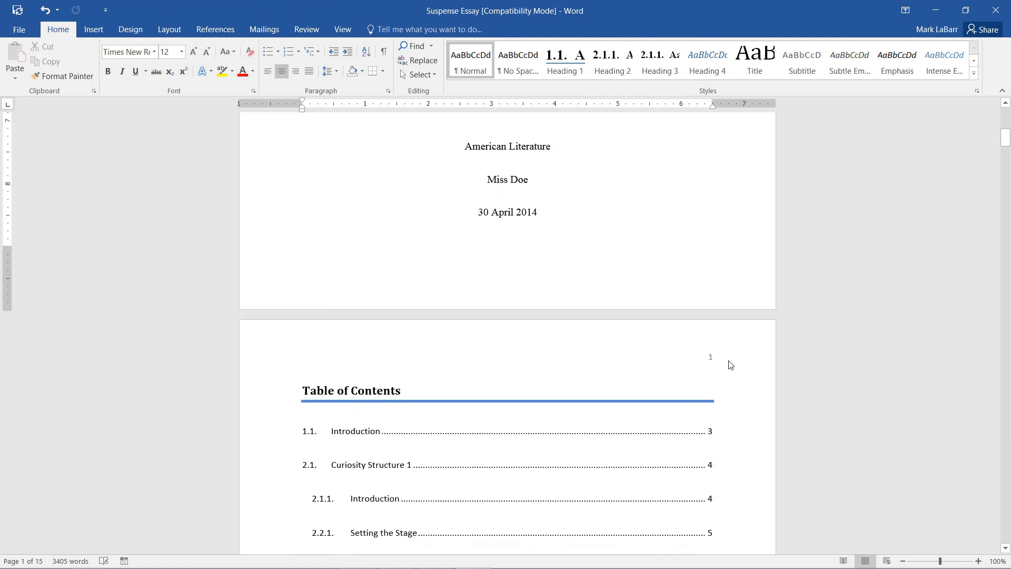
scroll(down, 3)
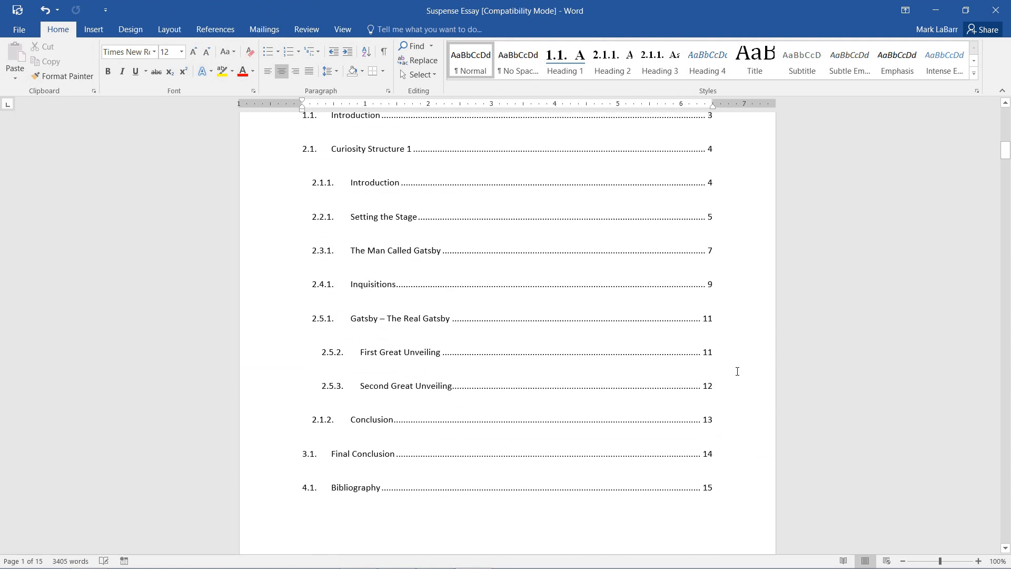